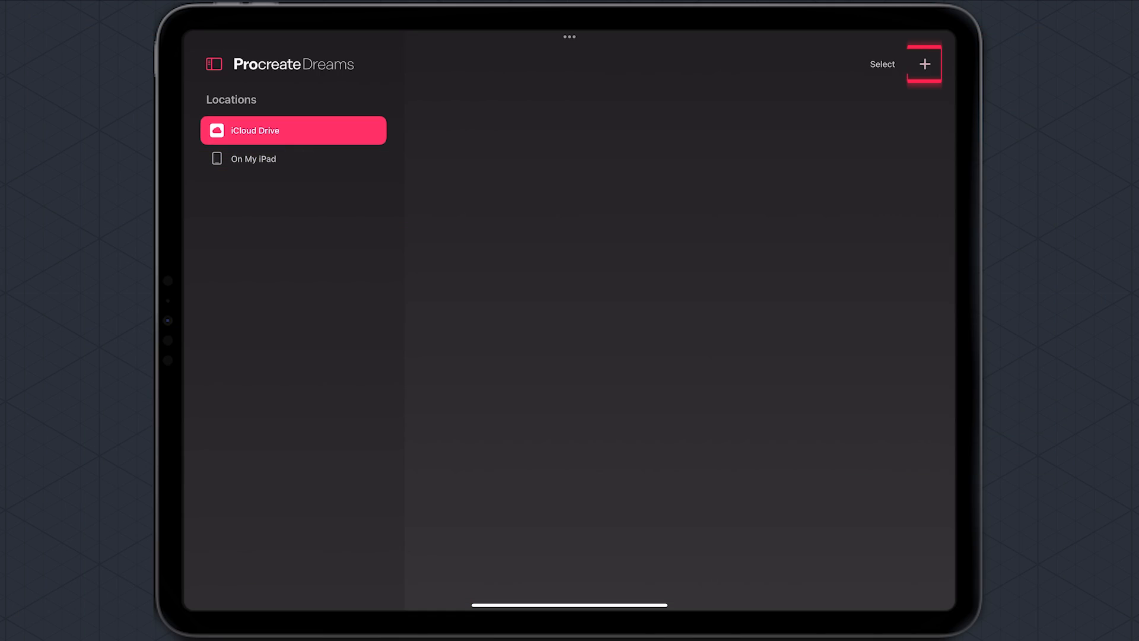
- Create a new movie from the Wide screen HD card, opening Dream 1 with one drawing track
left_click(924, 64)
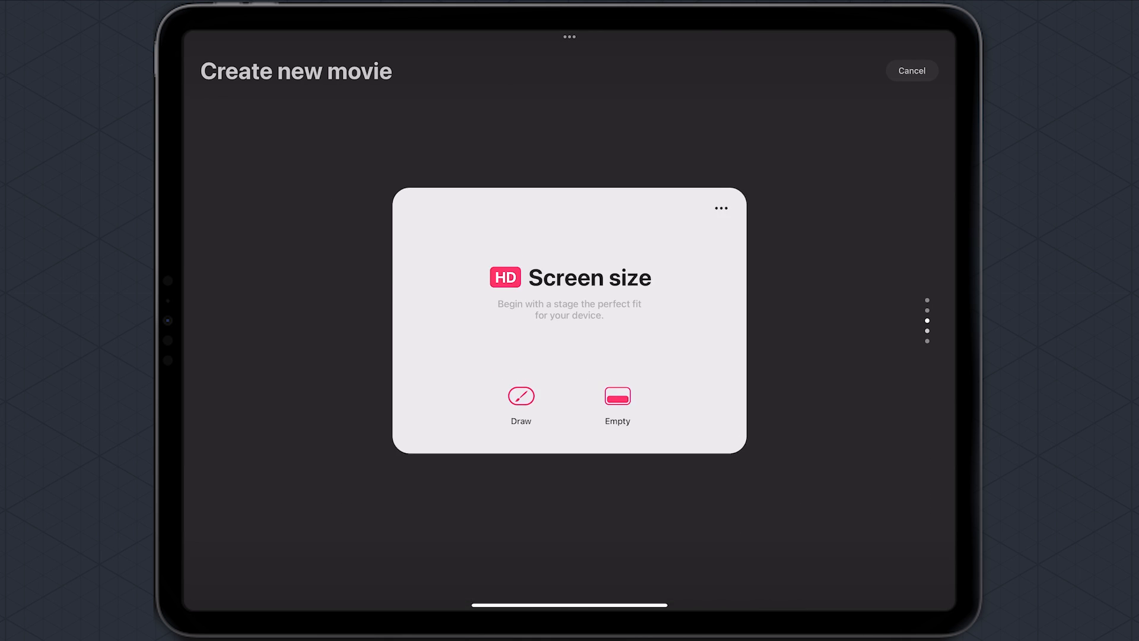
scroll("left", 3)
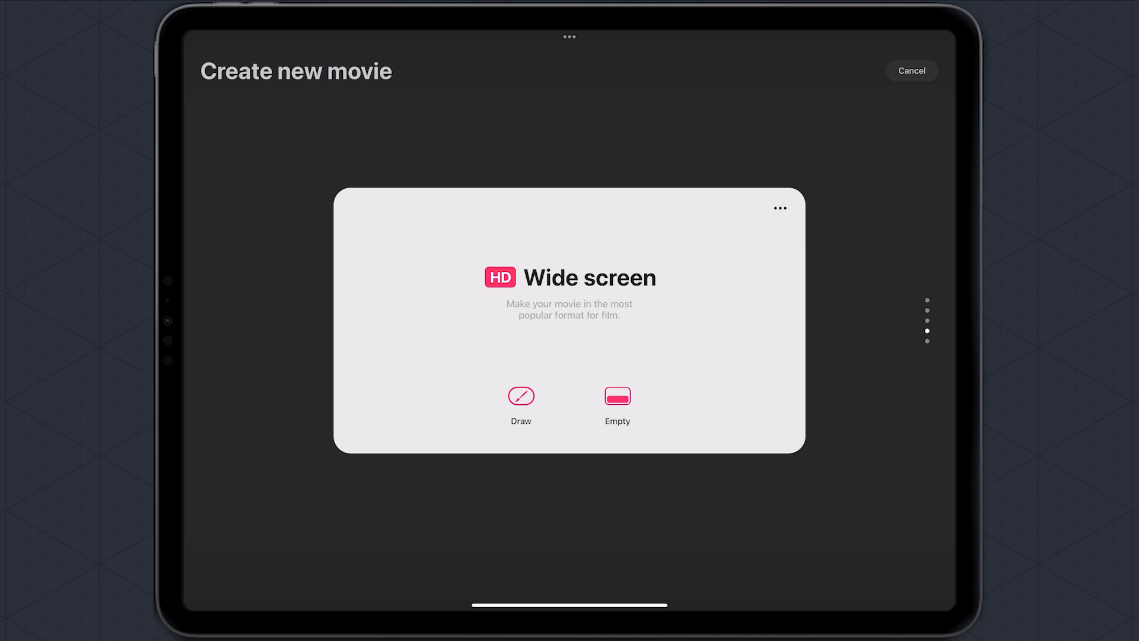
left_click(521, 397)
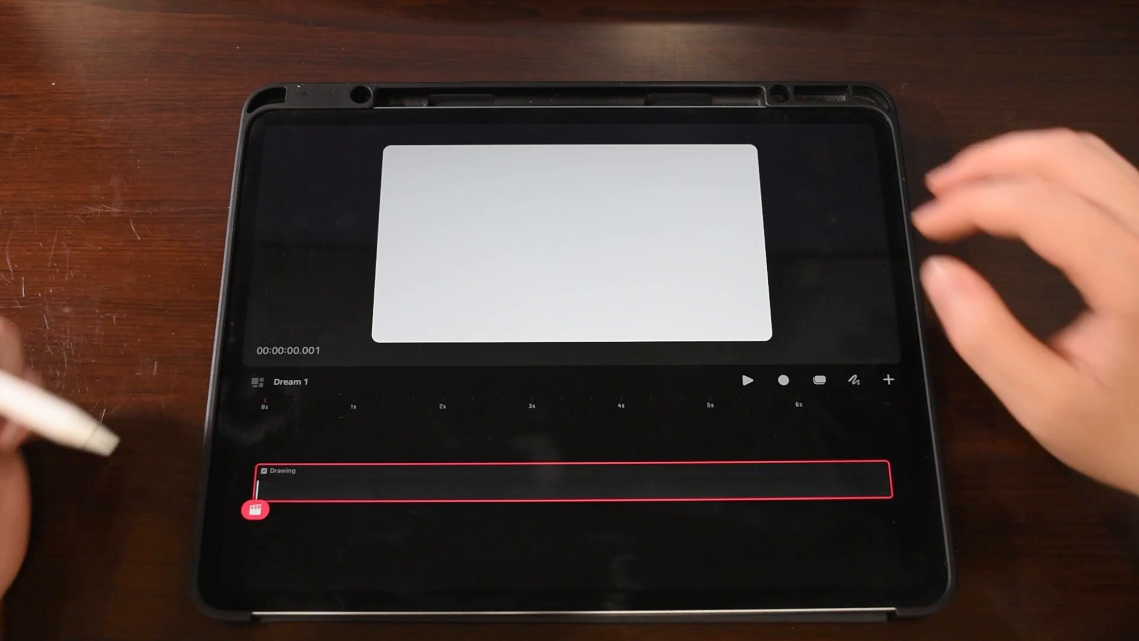
- Enter Draw & Paint, sketch a circle on the stage and finish with the movie preferences
left_click(855, 379)
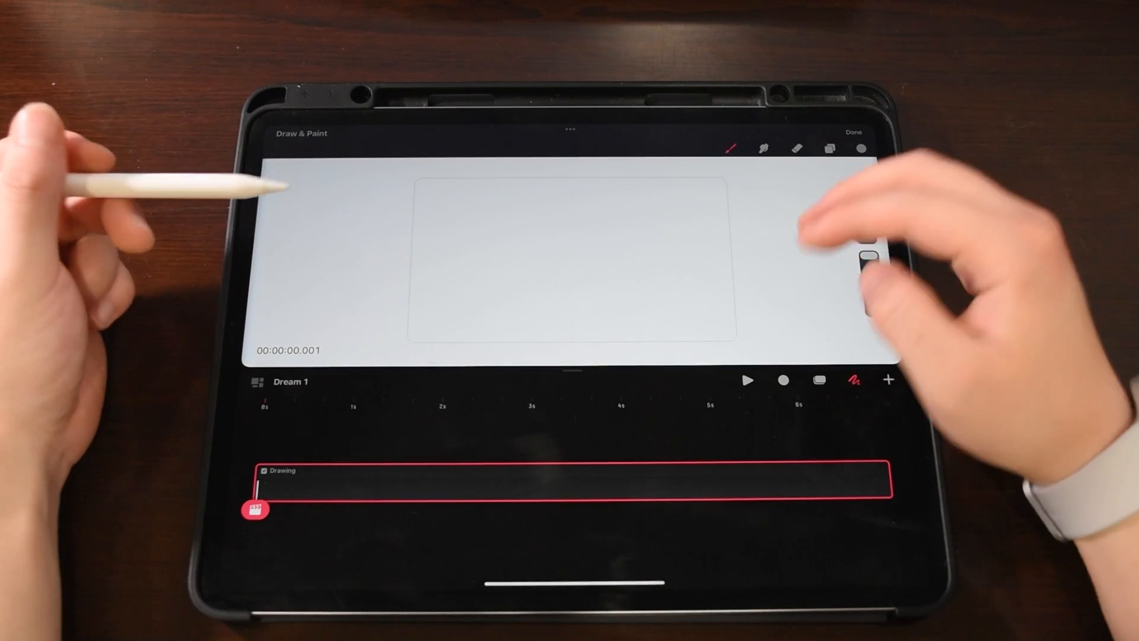
left_click_drag(661, 254, 697, 312)
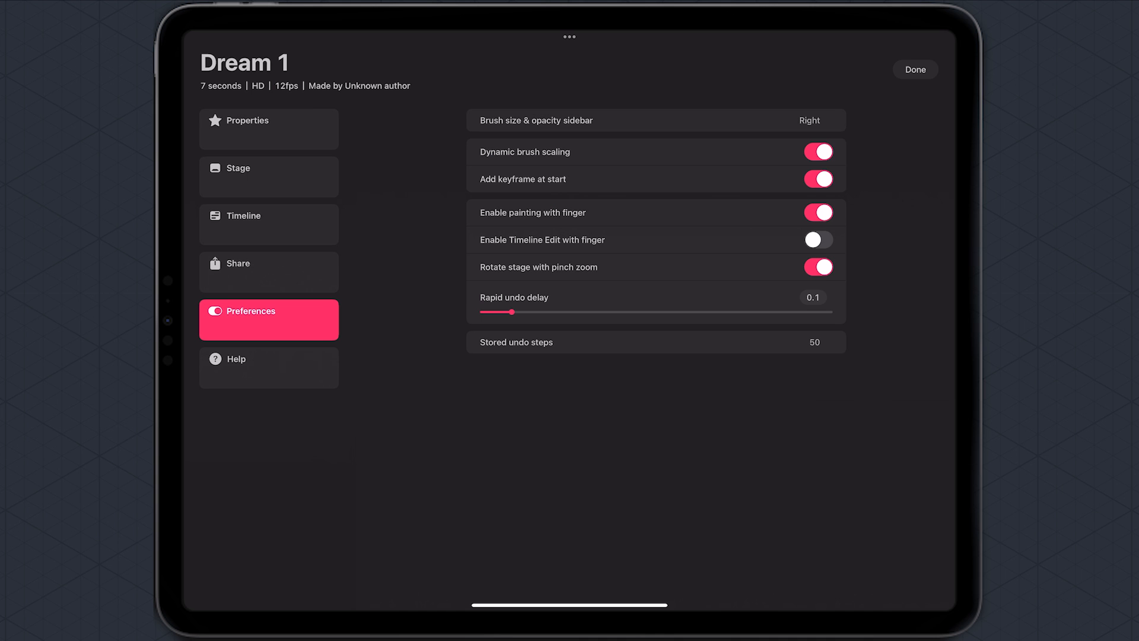
left_click(818, 212)
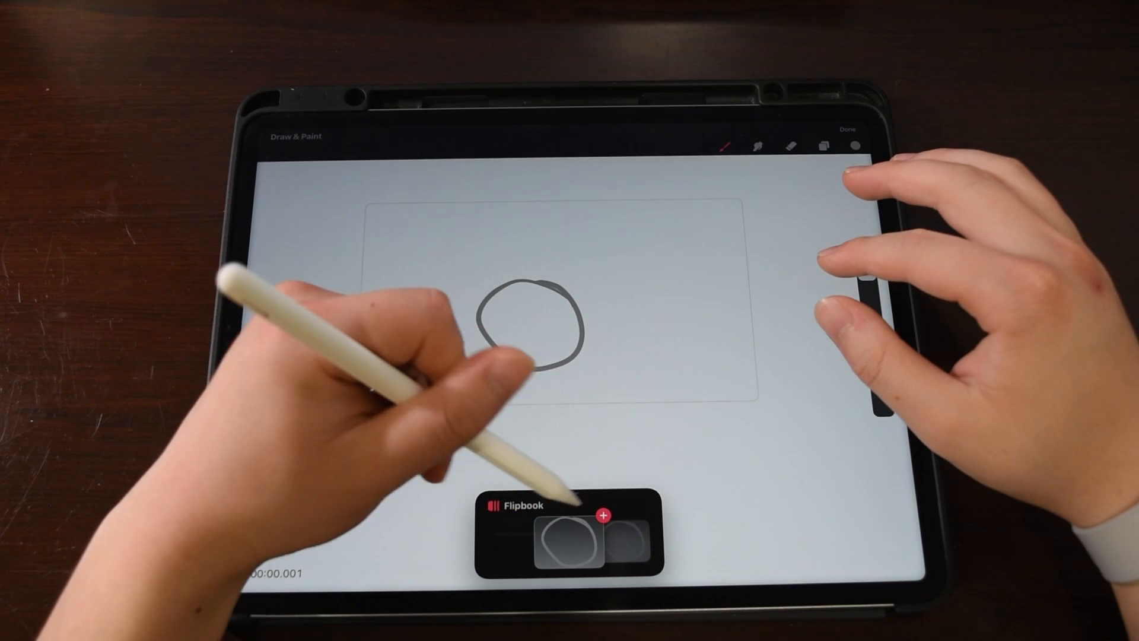
- Add two more flipbook frames for the next hand-drawn circles
left_click(604, 514)
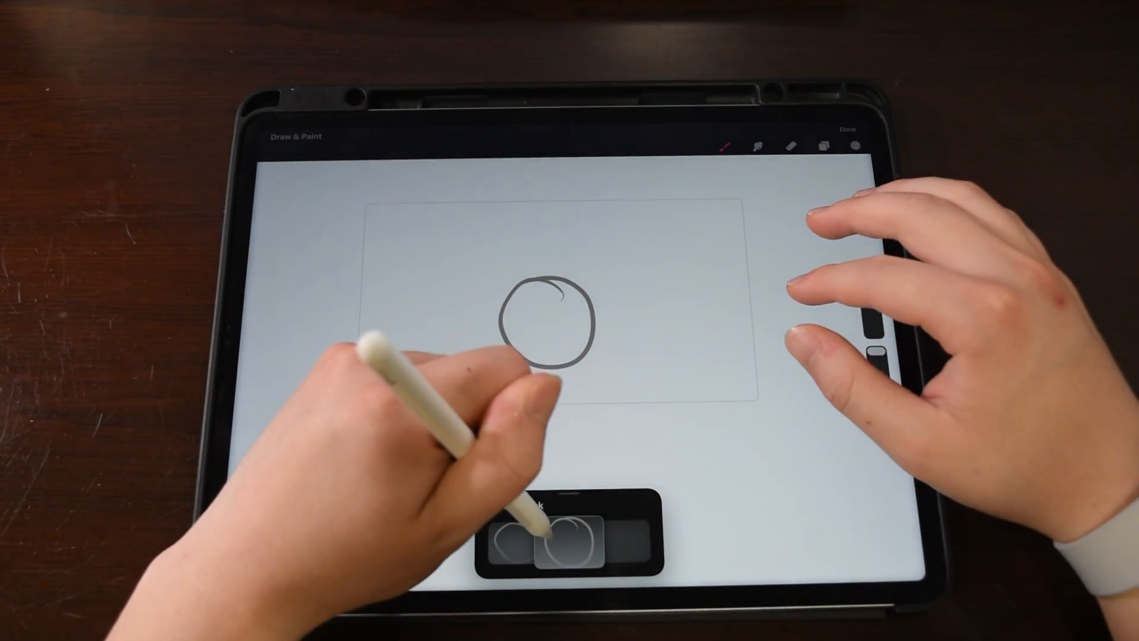
left_click(568, 538)
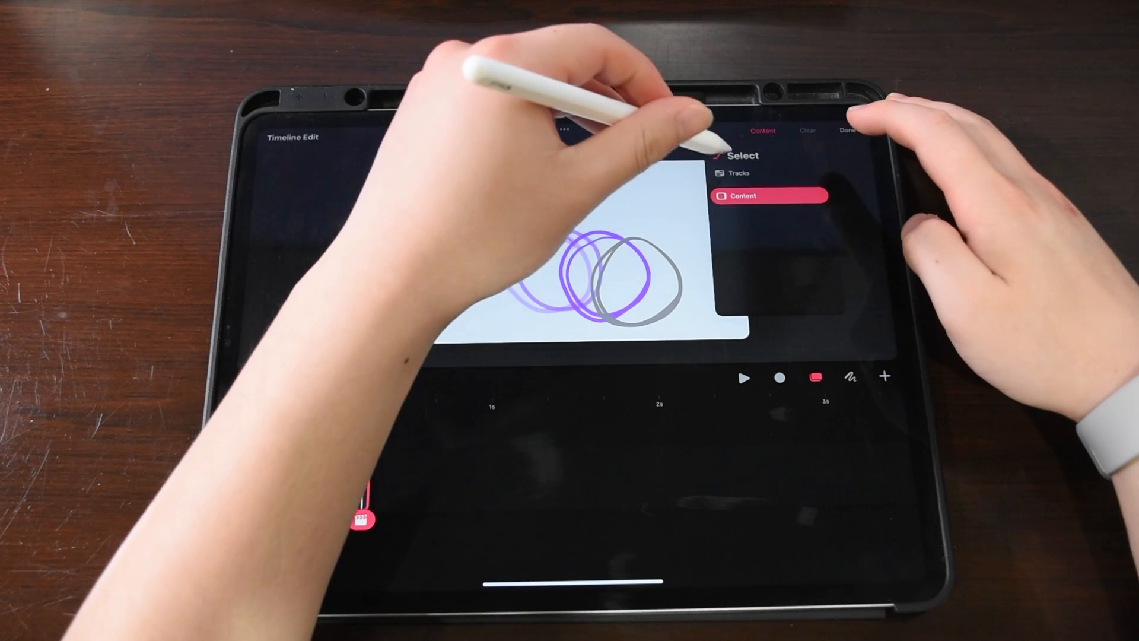
- Select all the drawn circle content so it can be grouped on the timeline
left_click(740, 173)
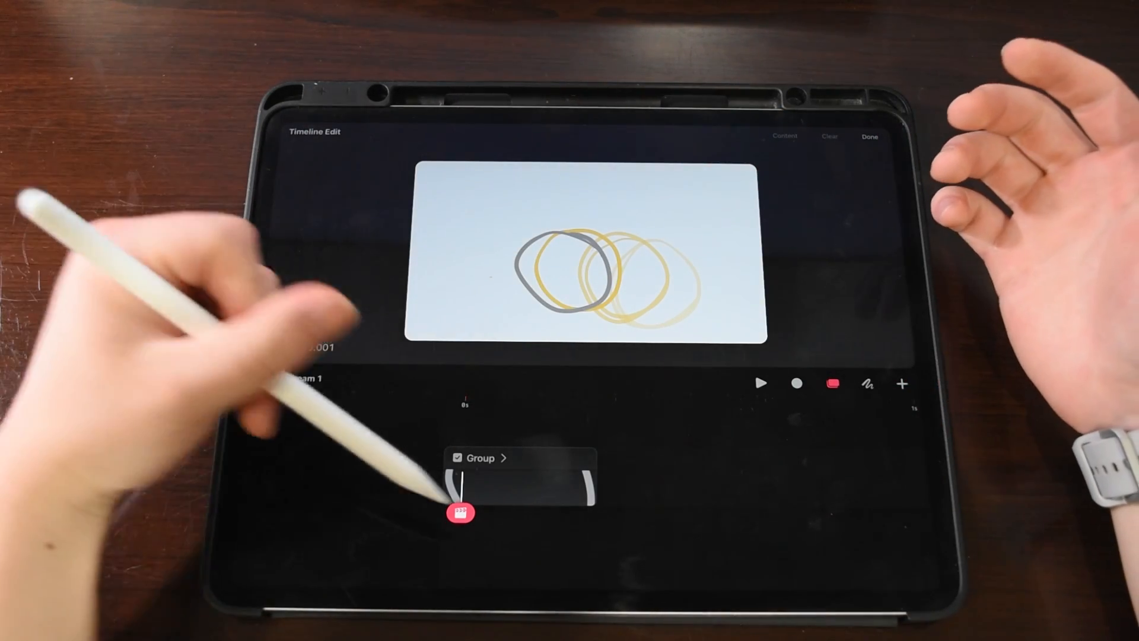
- Apply a Move action to the circle group and add its first position keyframe
left_click(460, 513)
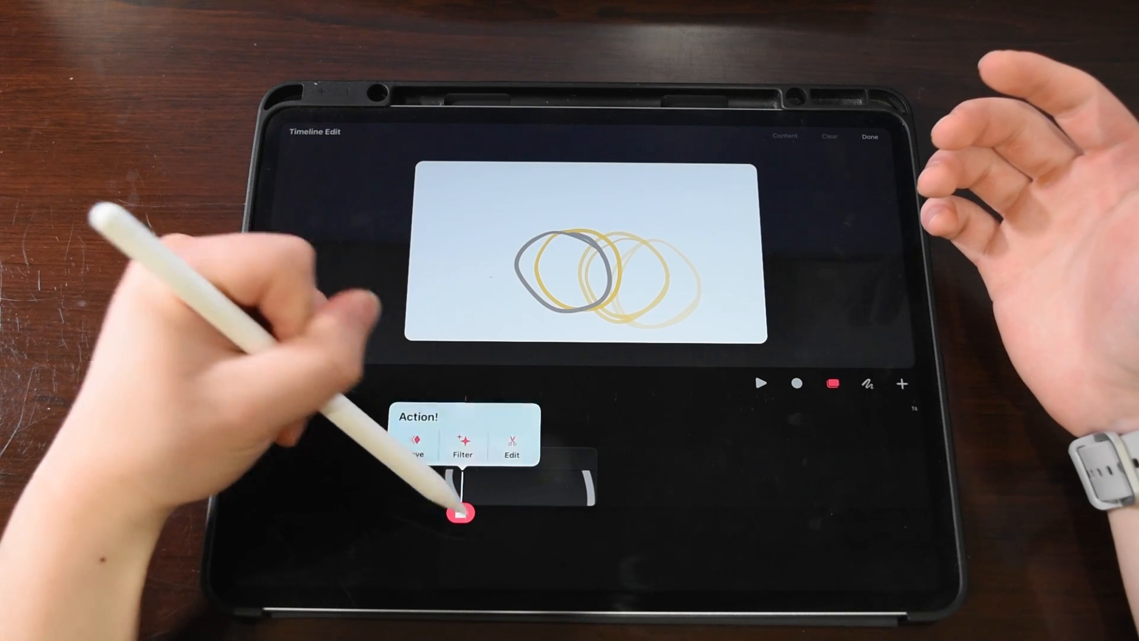
left_click(413, 442)
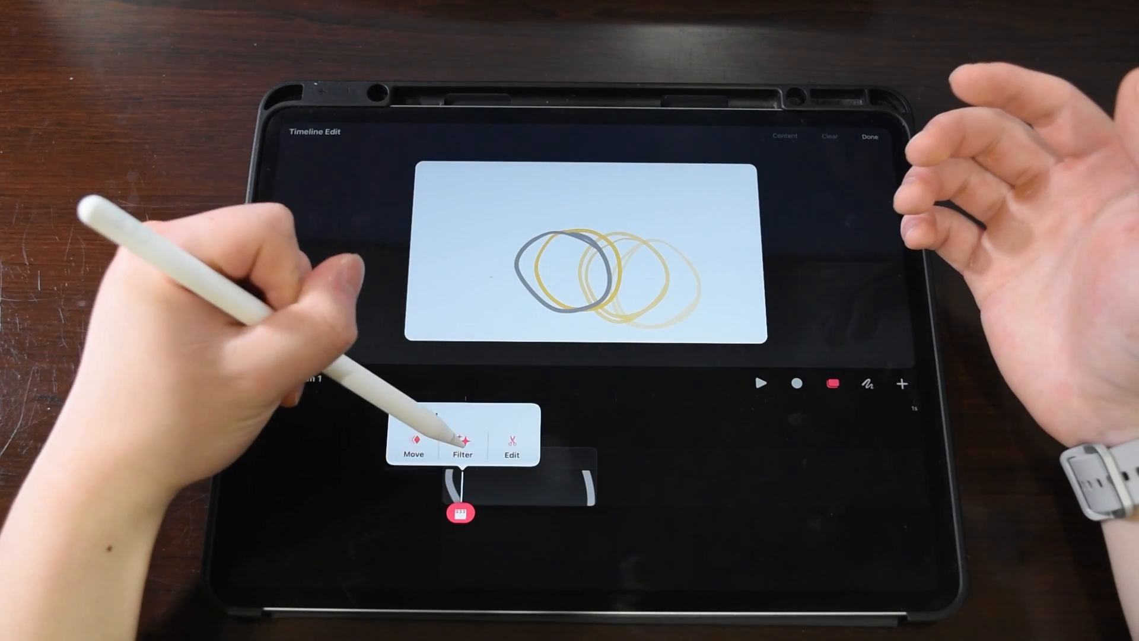
left_click(461, 447)
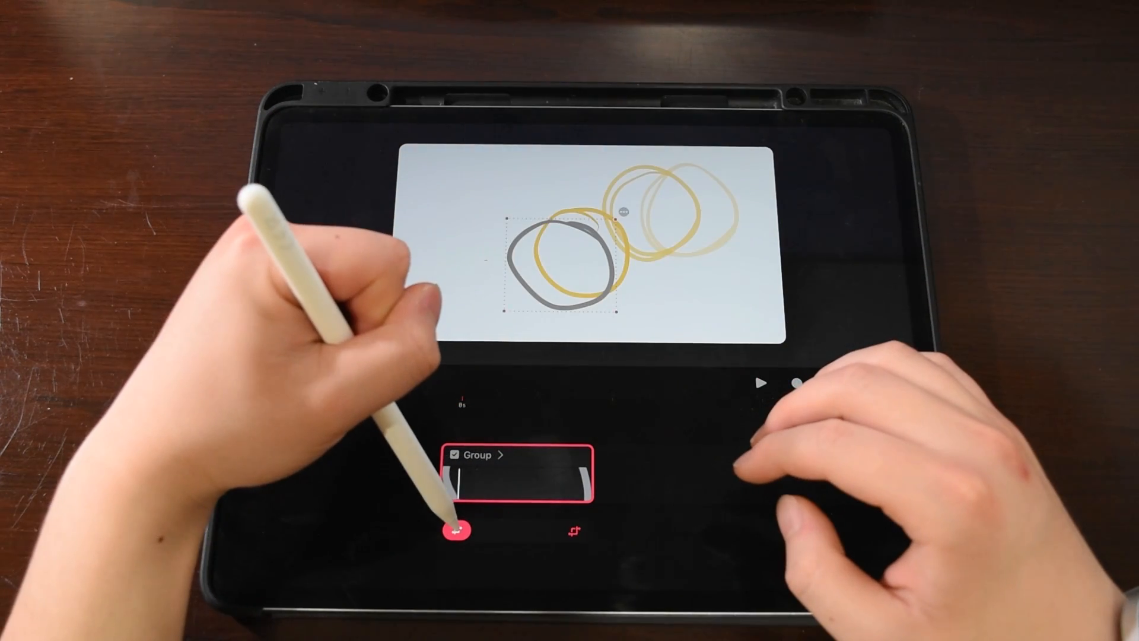
left_click(455, 529)
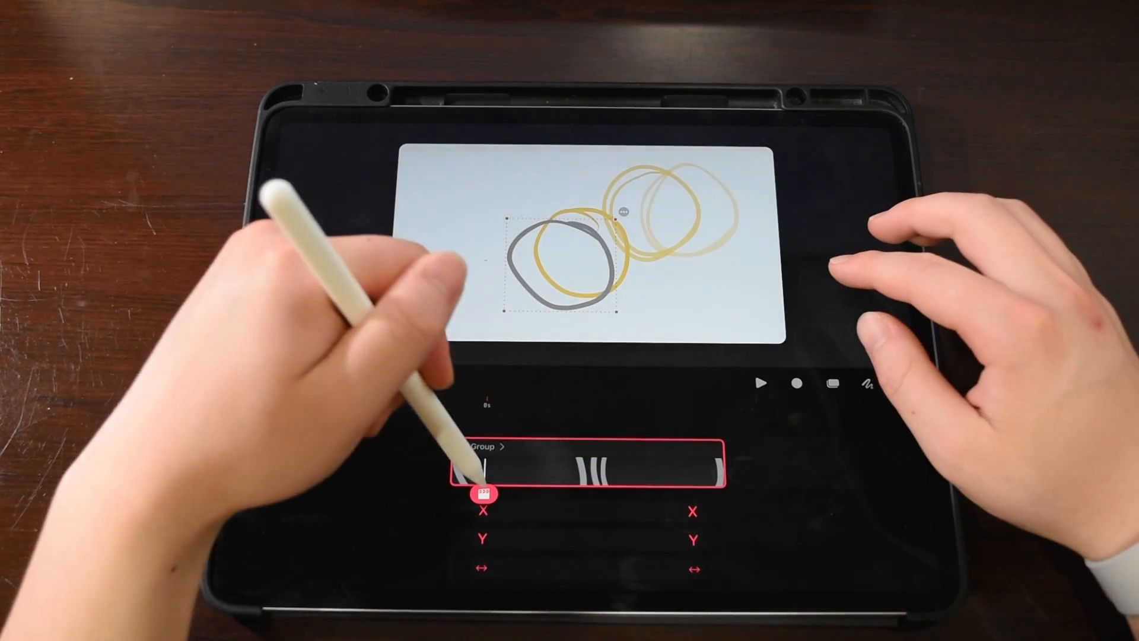
- Add a movement keyframe for the circle group at the new playhead position
left_click(486, 494)
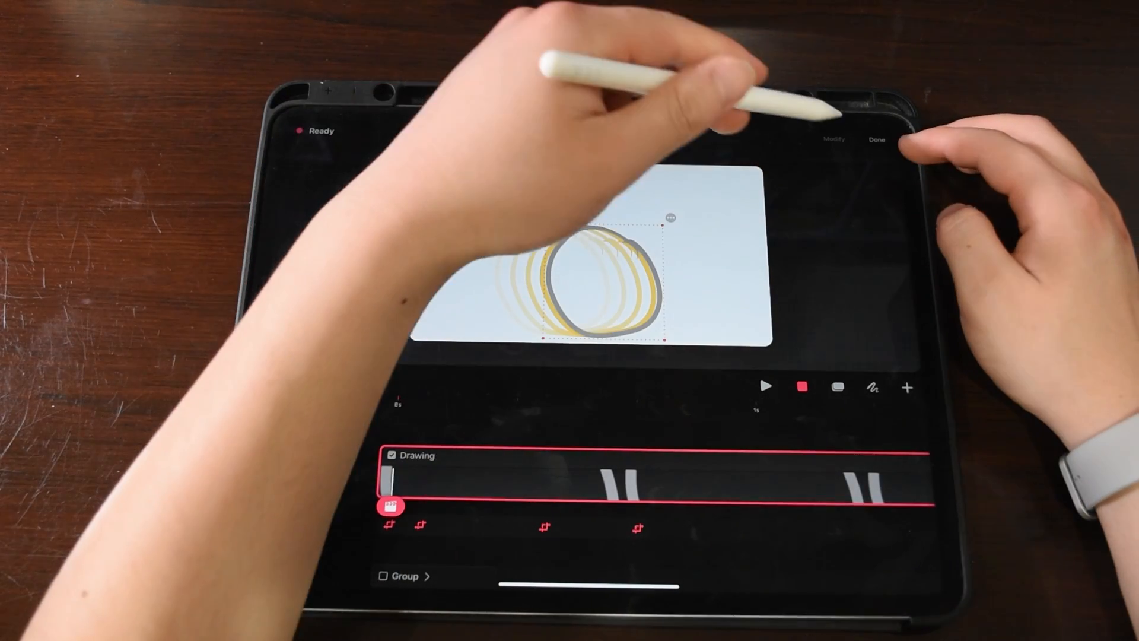
- Lower the recorded performance's motion filtering in Modify so the ball's path stays curved
left_click(833, 140)
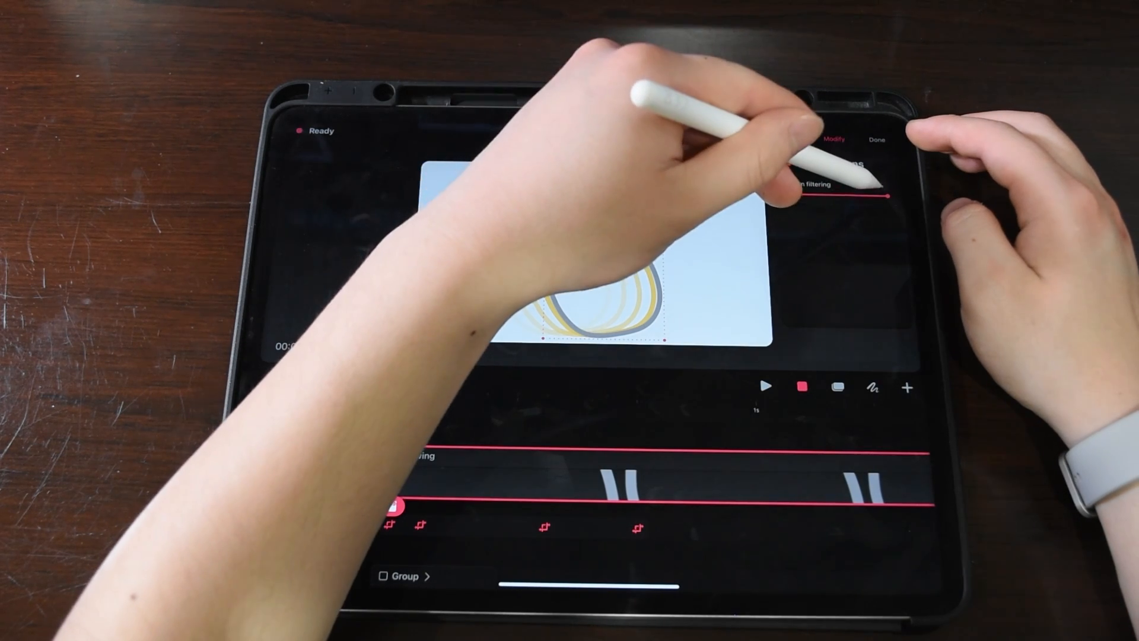
left_click_drag(887, 198, 839, 198)
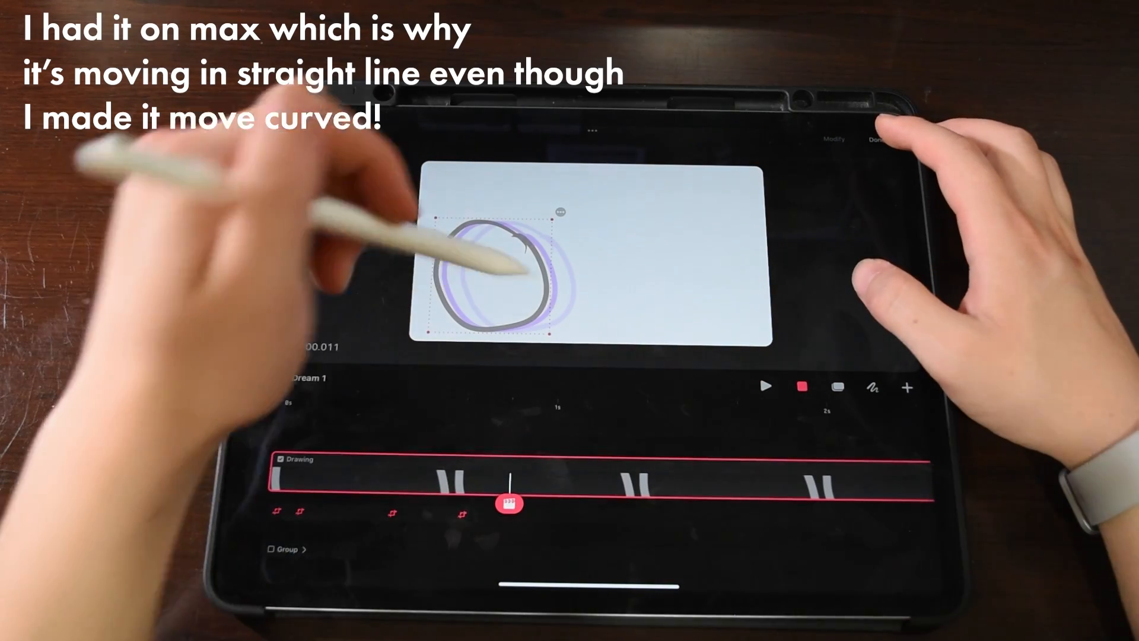
left_click(765, 385)
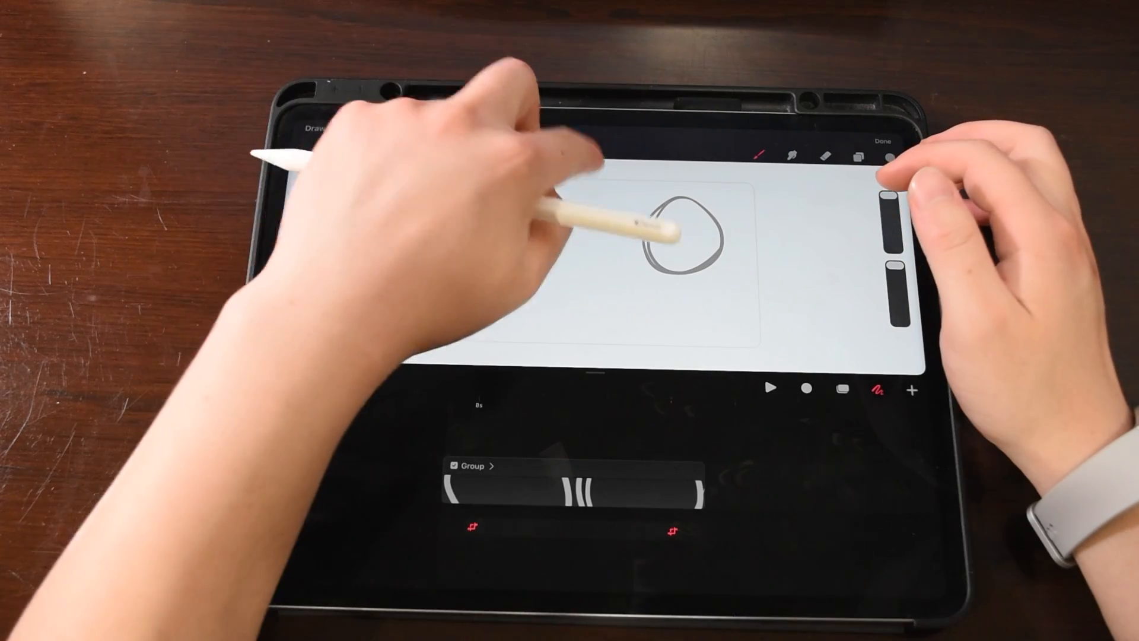
- Return from the layers comparison to Draw & Paint with the flipbook frames on the track
left_click(597, 130)
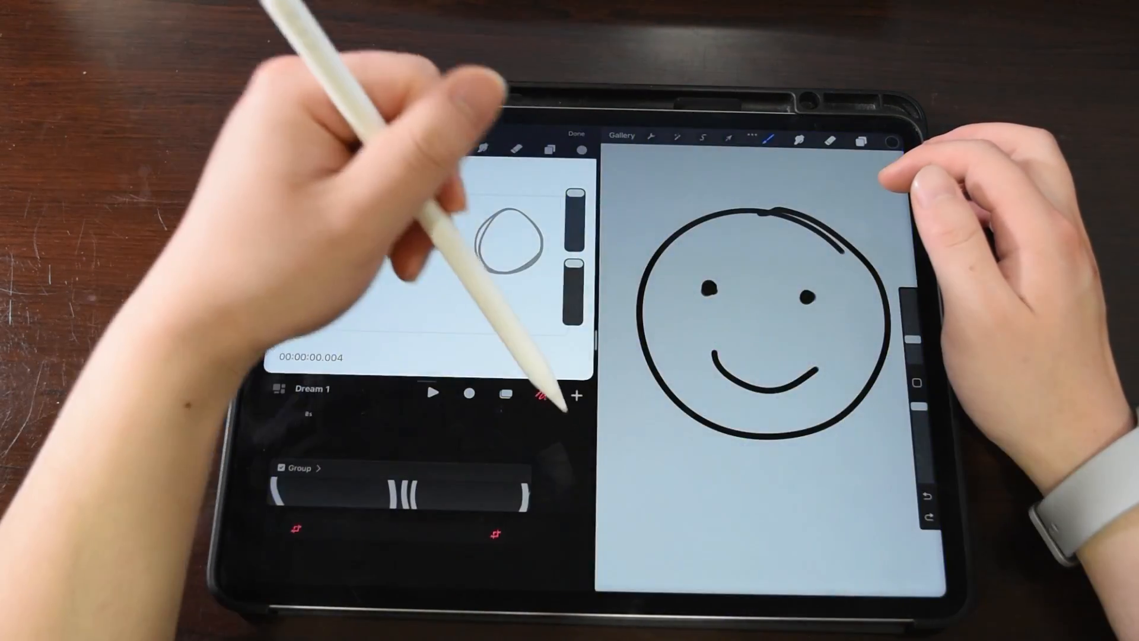
left_click(861, 140)
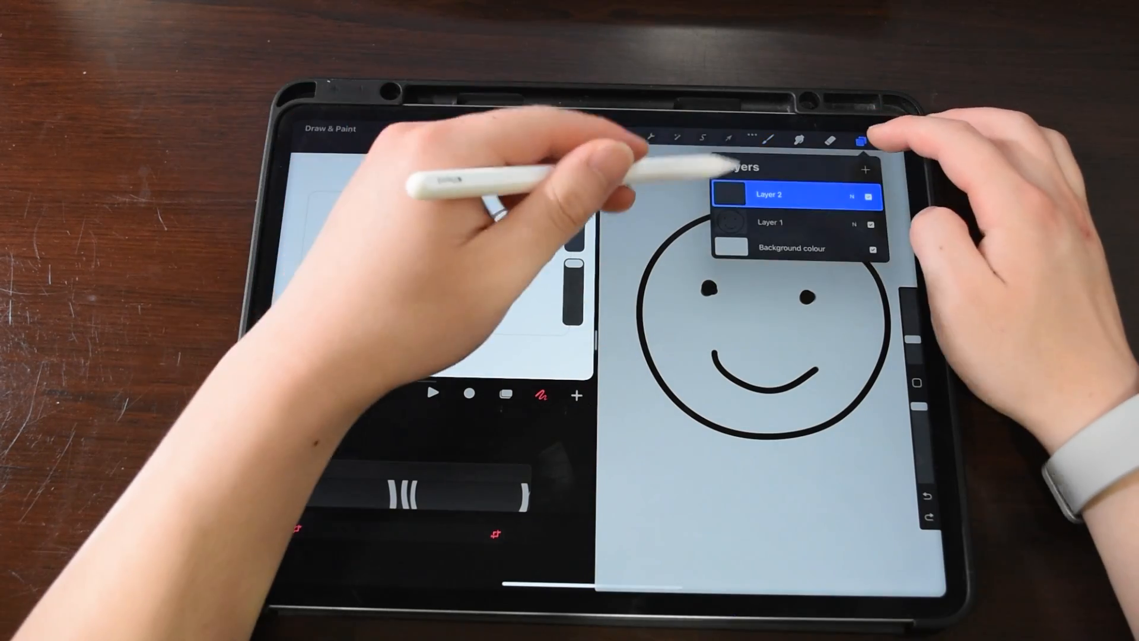
left_click(784, 222)
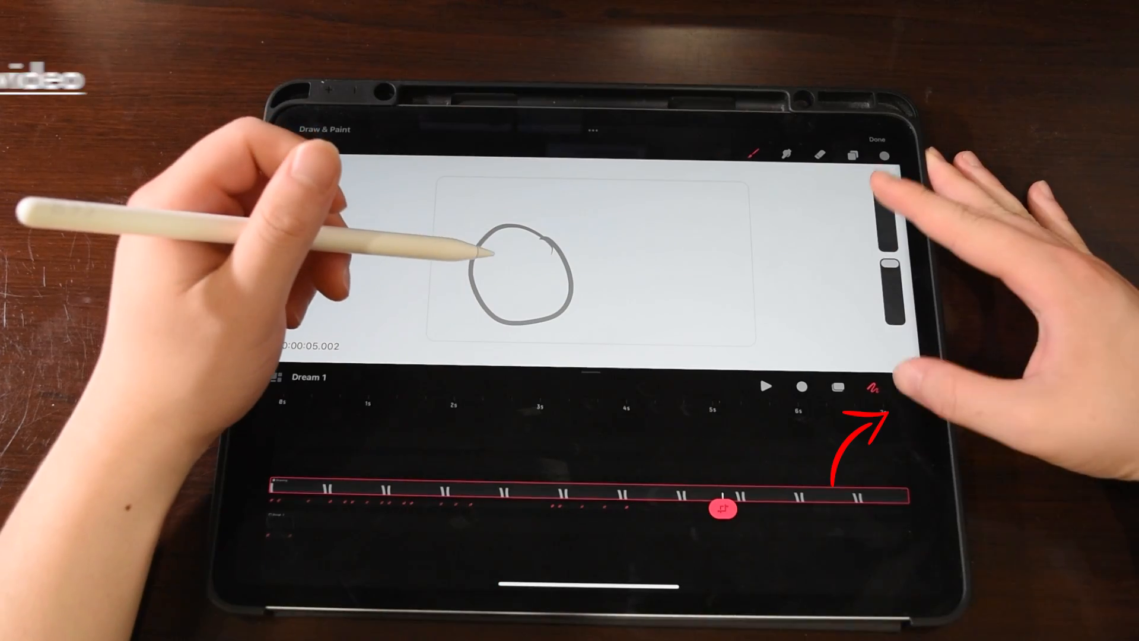
- Play back the Dream 1 circle animation and bring up its properties (7 seconds, HD, 12fps)
left_click(910, 387)
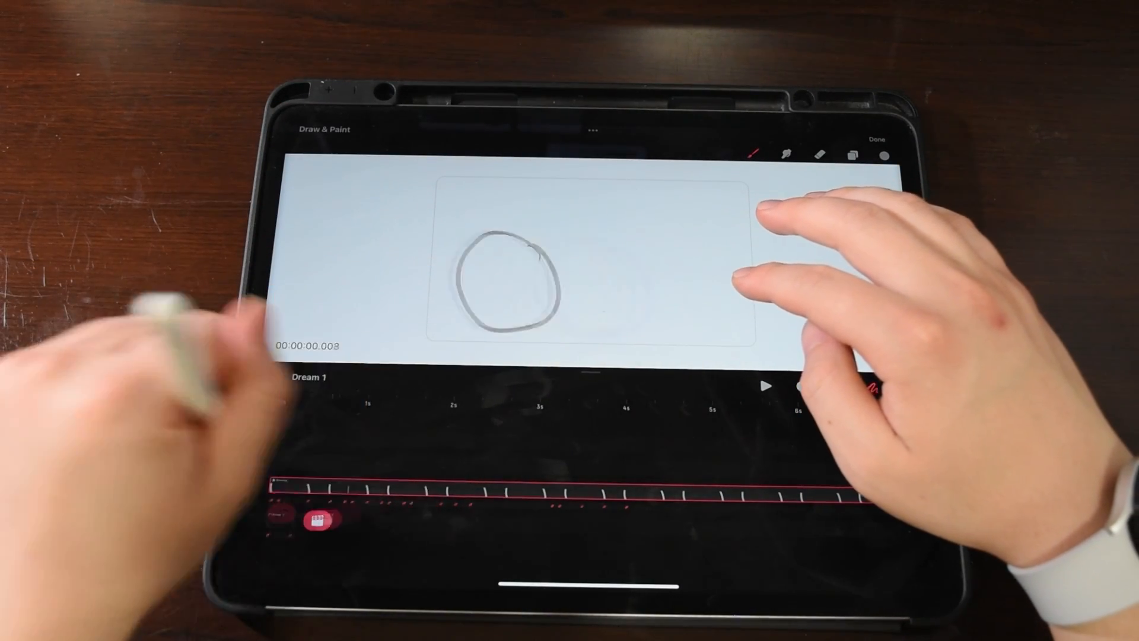
left_click(766, 387)
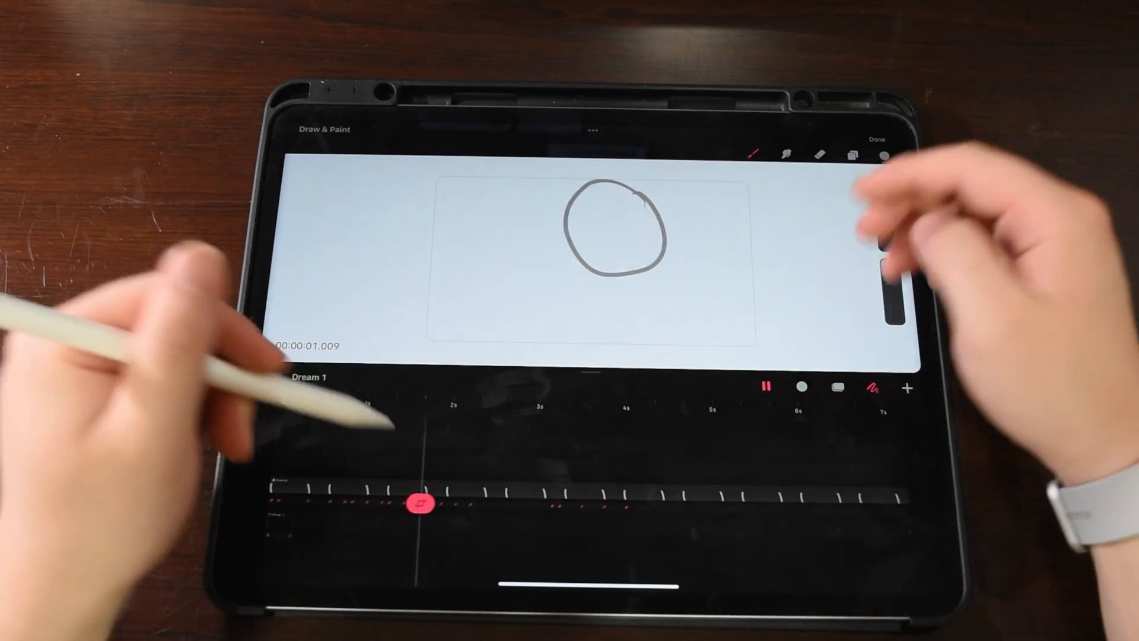
left_click(768, 387)
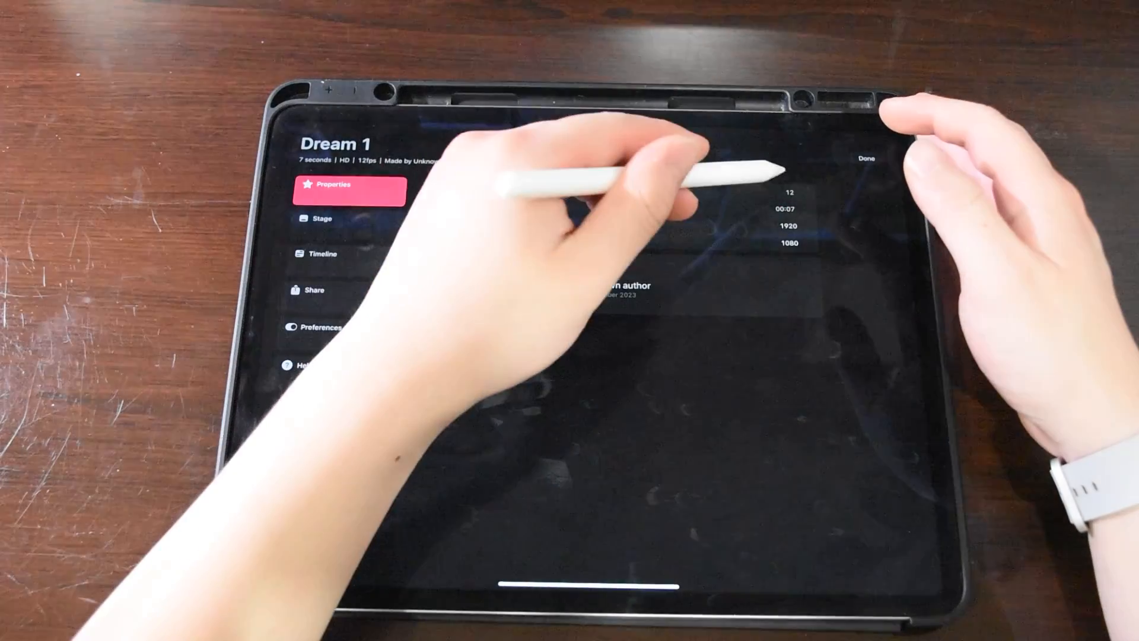
- Close the movie Properties with Done, returning to the stage around four seconds
left_click(788, 193)
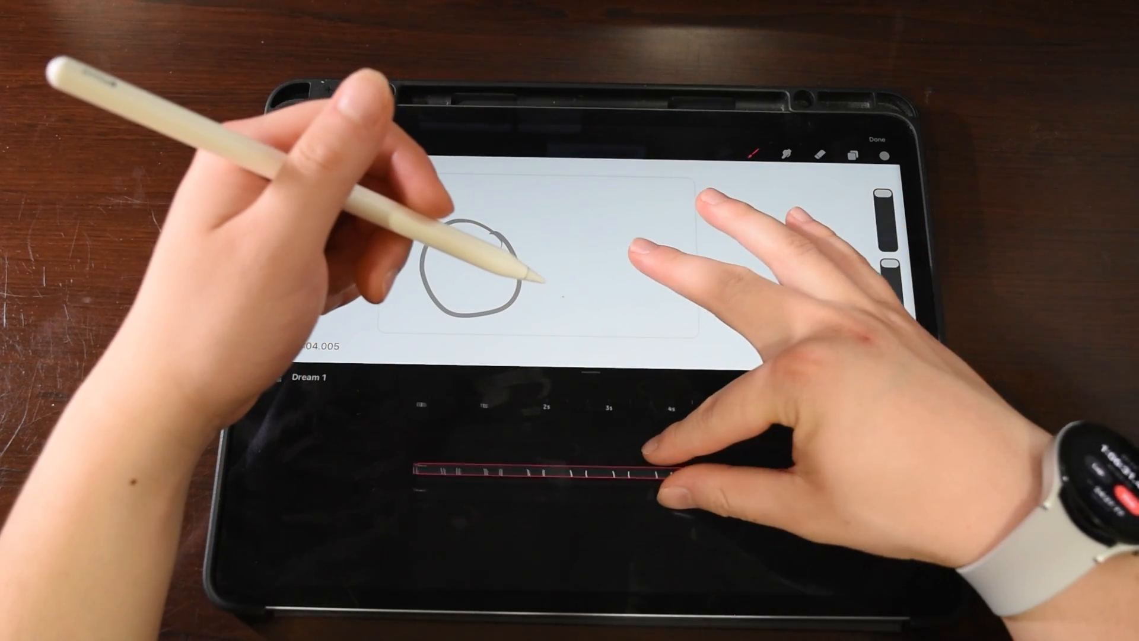
- Check the Drawing Layers panel and track options, then enable onion skin for the circle frames
left_click(853, 155)
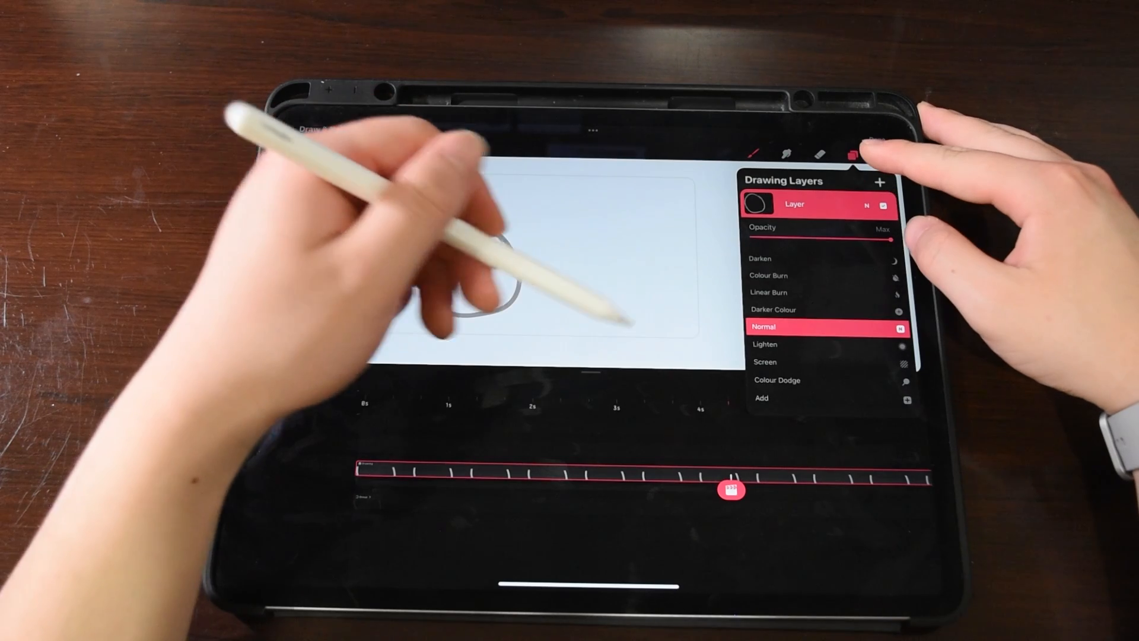
left_click(855, 153)
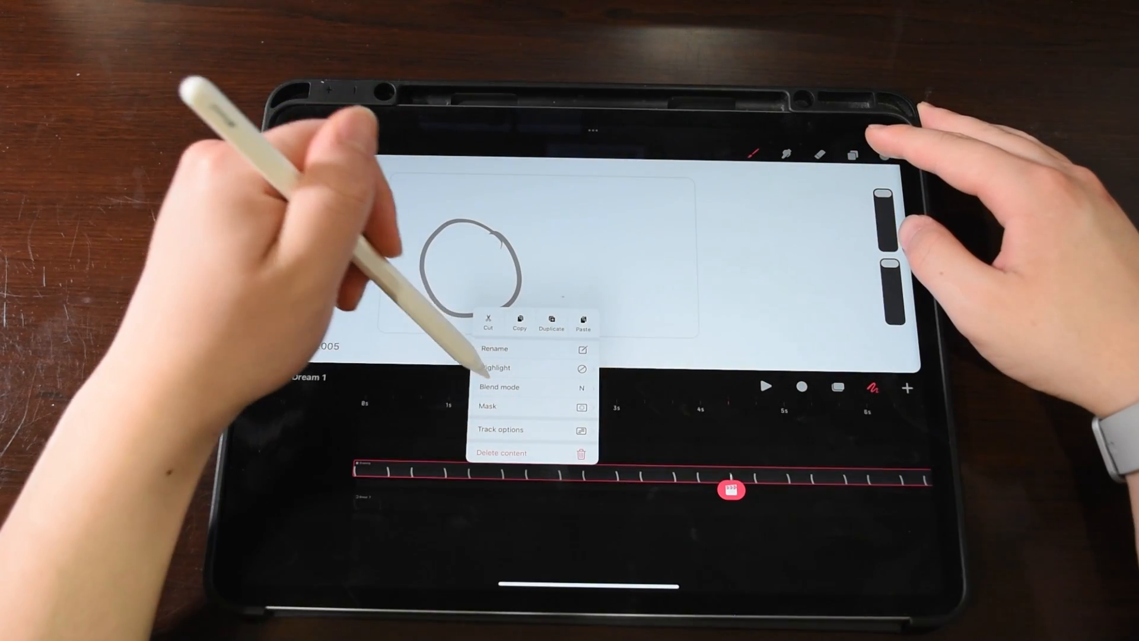
left_click(499, 387)
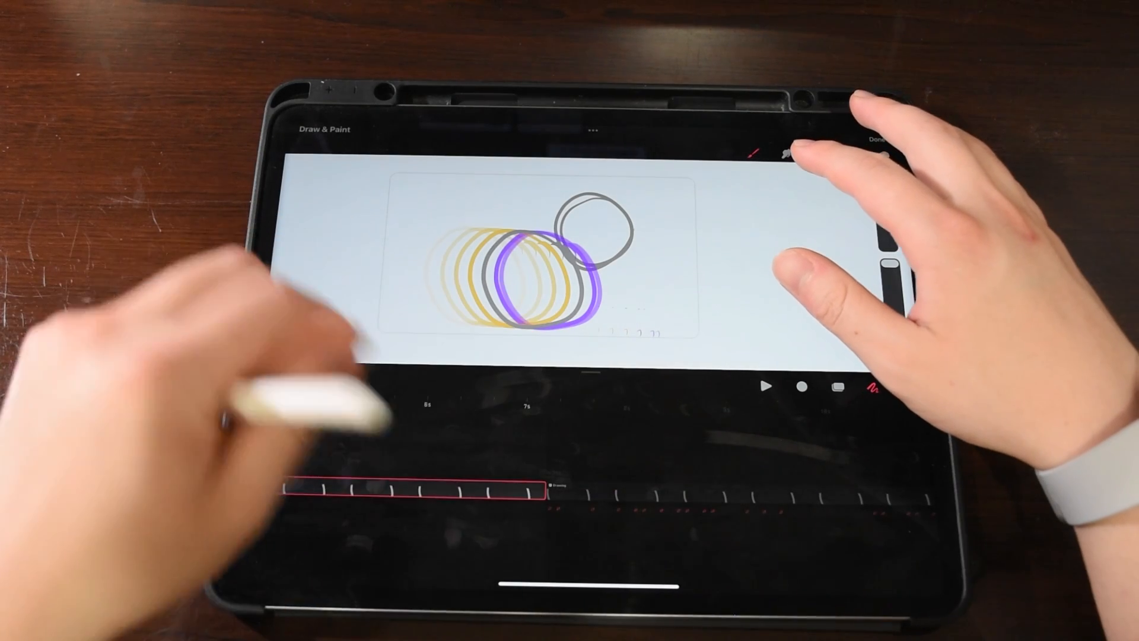
- Draw the first grey circle near the top of the stage in a fresh Flipbook track
left_click(414, 493)
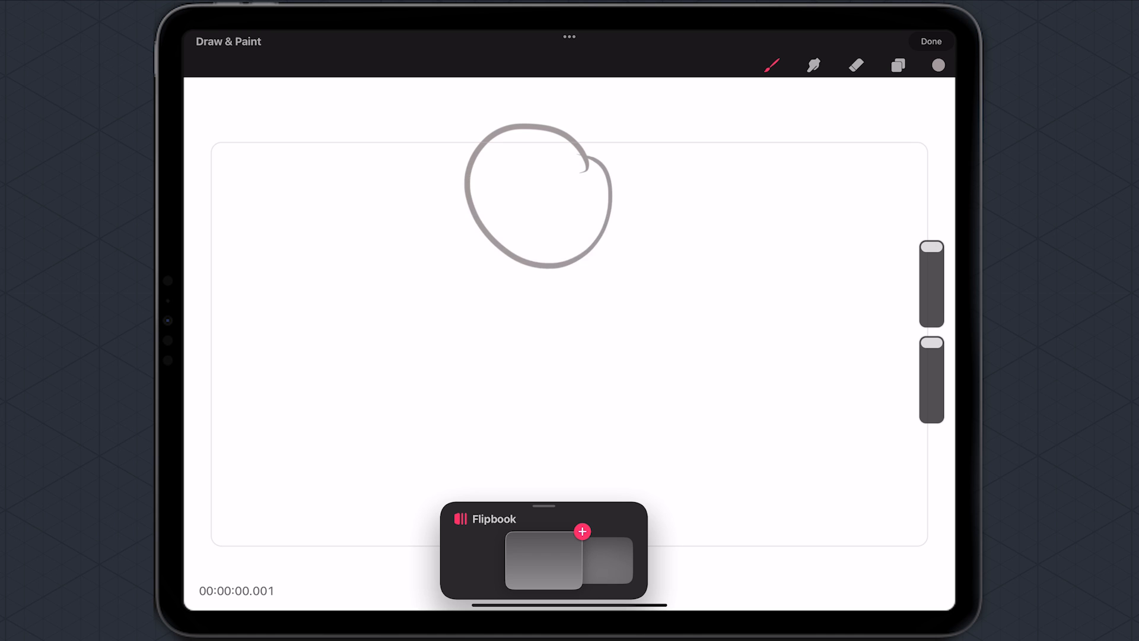
- Add new flipbook frames, drawing each circle lower on the stage with onion skin guides
left_click(581, 531)
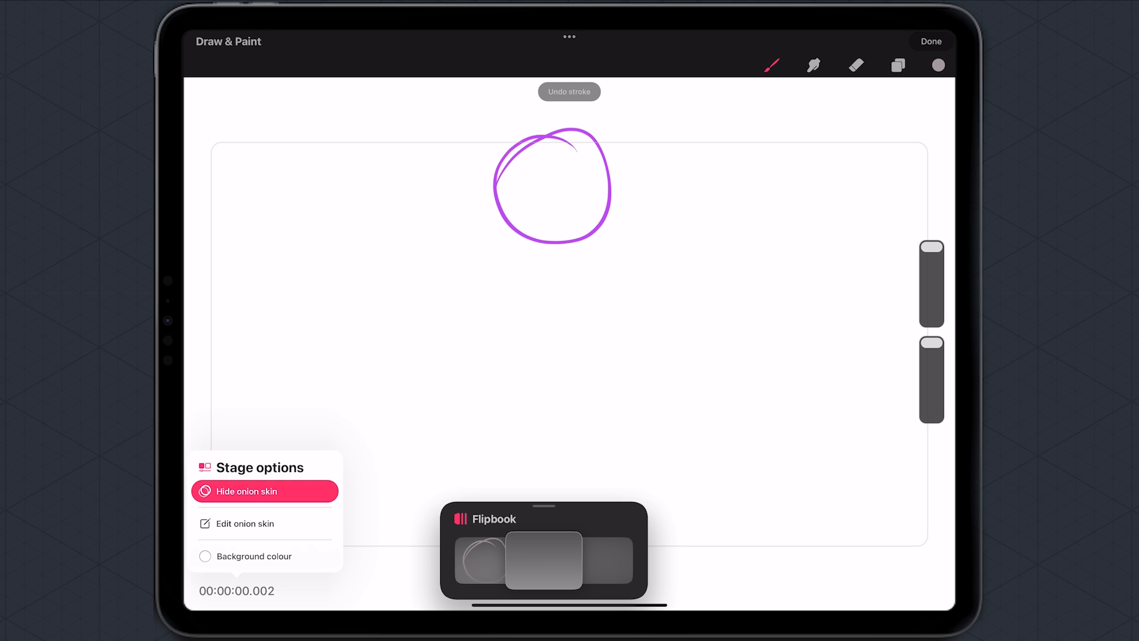
left_click(265, 491)
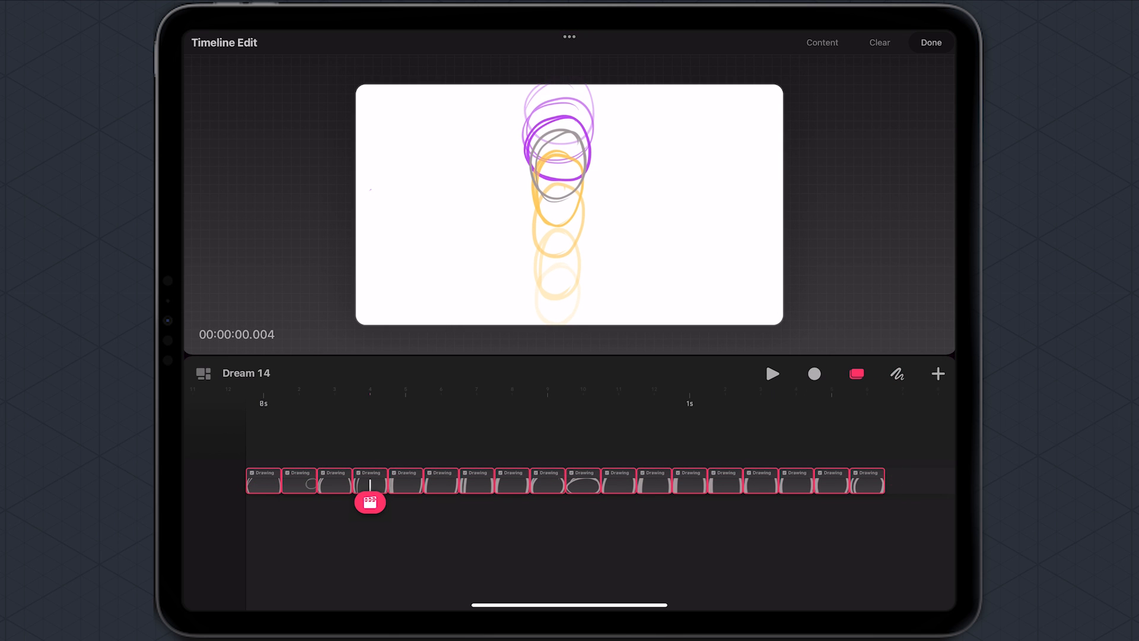
- Group all the circle drawing cells and record a performed move for the grouped ball
left_click(866, 481)
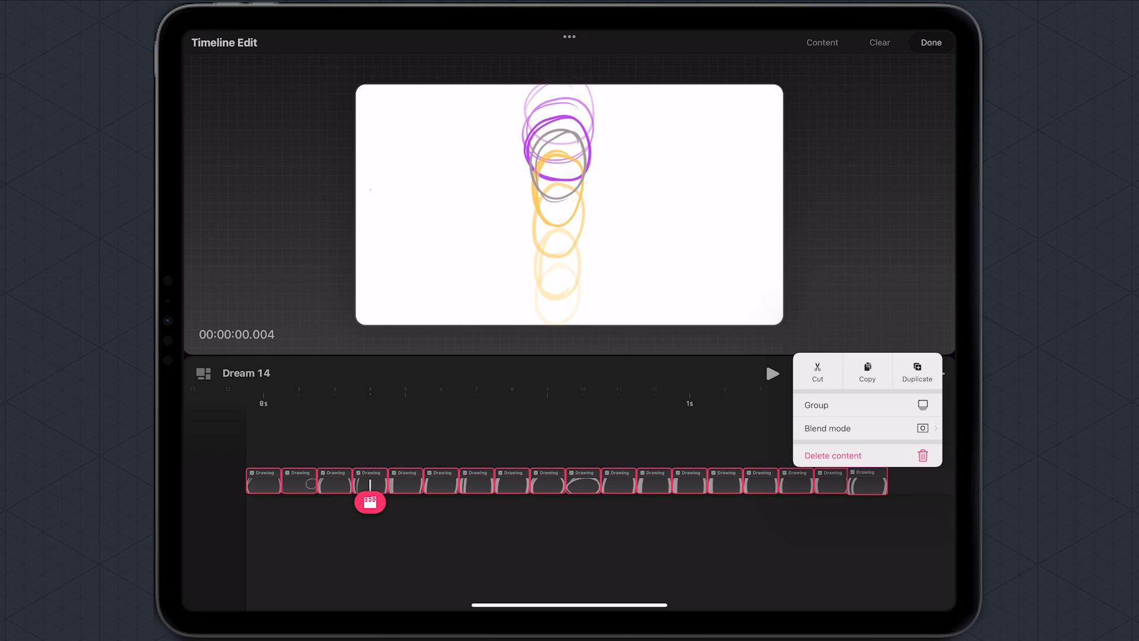
left_click(815, 405)
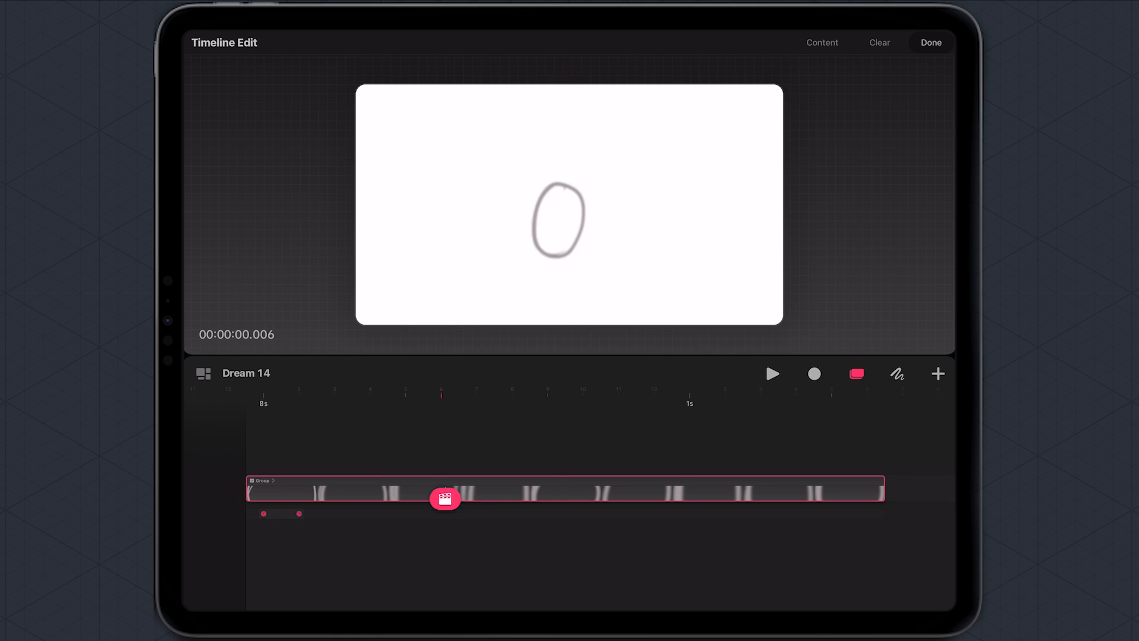
left_click_drag(445, 498, 626, 516)
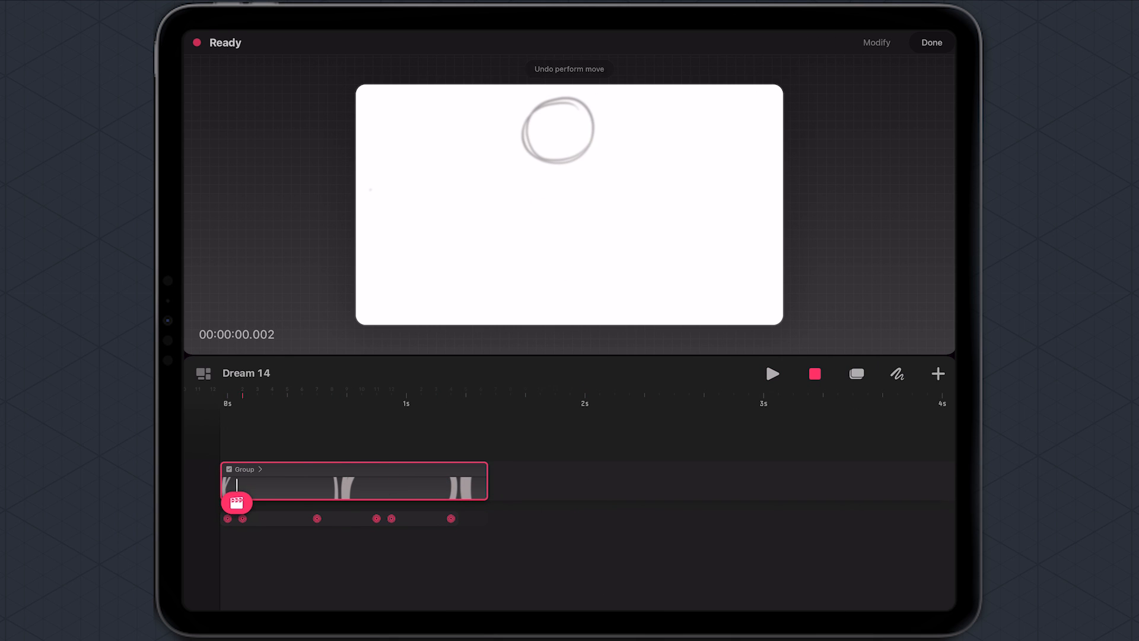
- Record a second performed move for the group and play back the bouncing-ball animation
left_click(773, 373)
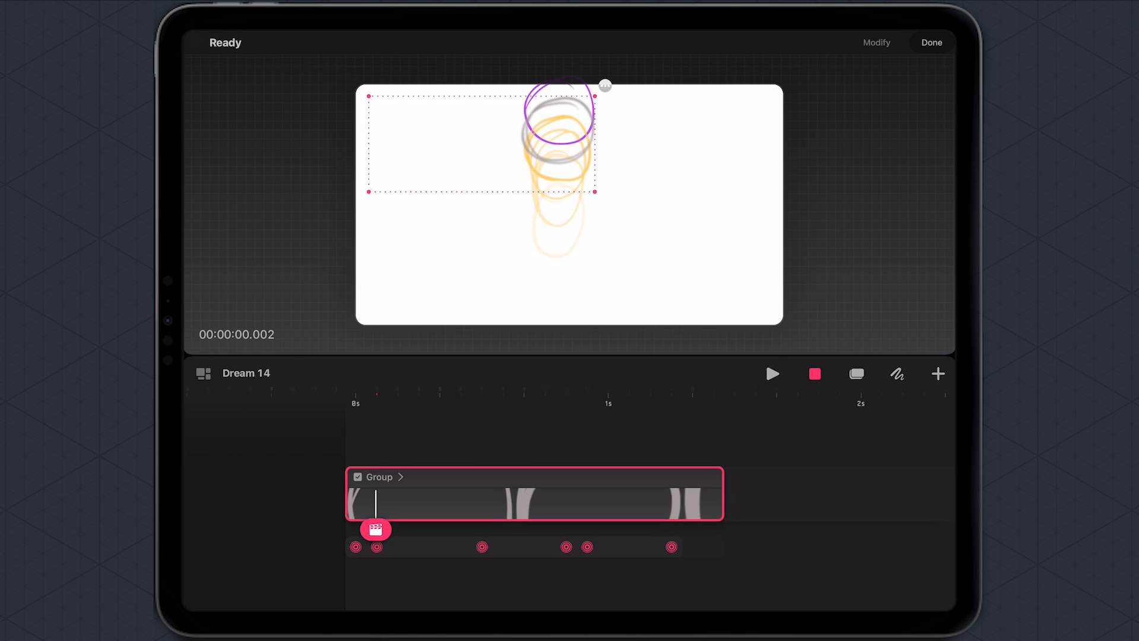
left_click(772, 374)
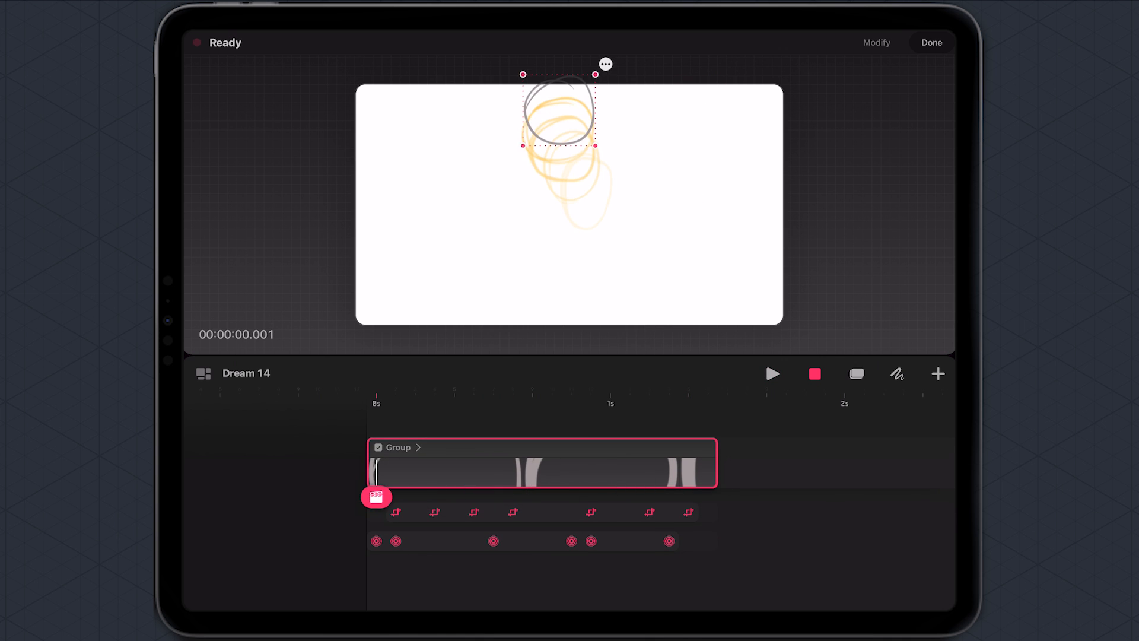
left_click(772, 374)
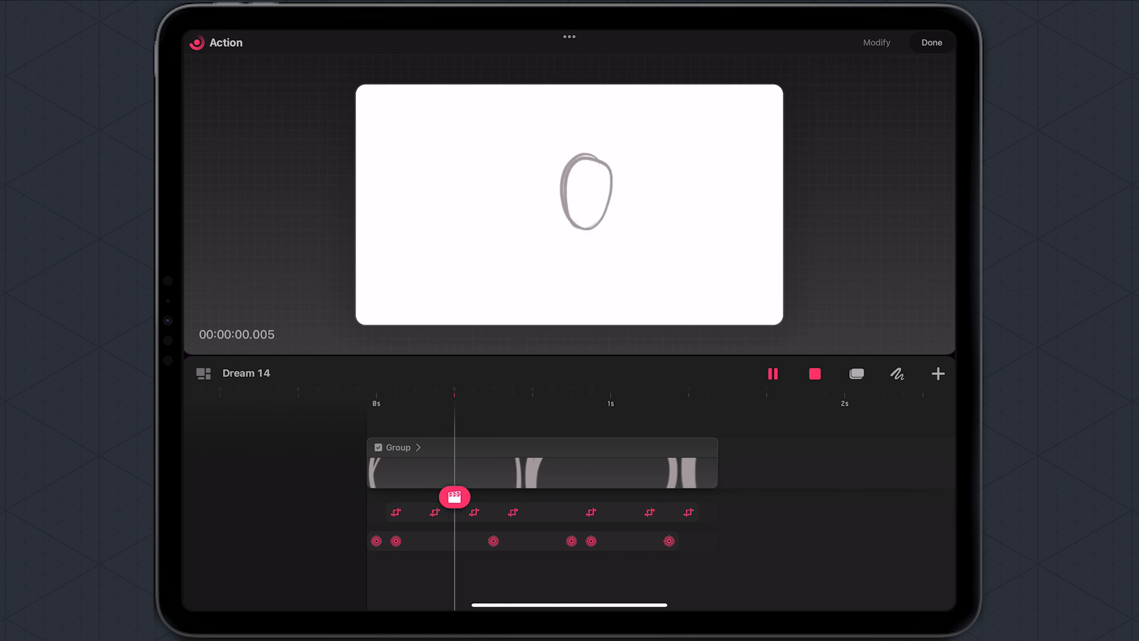